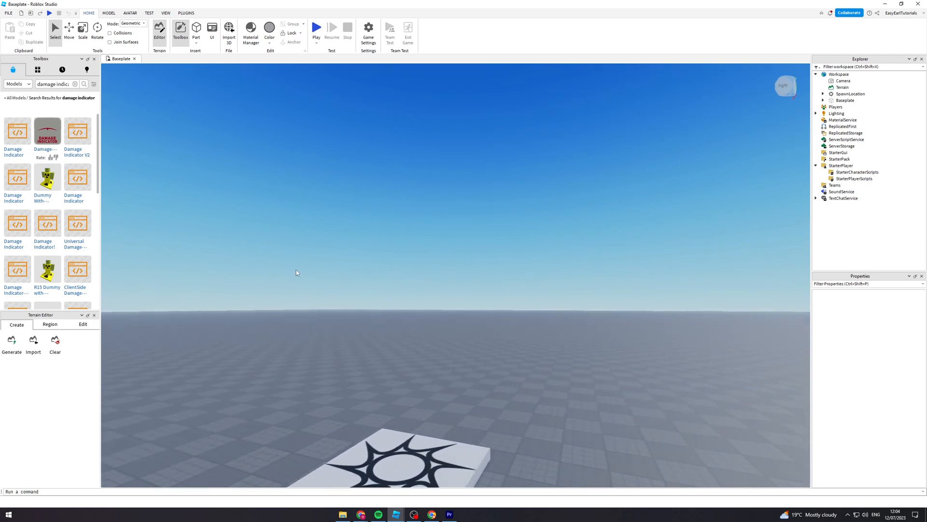
{"action": "mouse_move", "coordinate": [342, 190]}
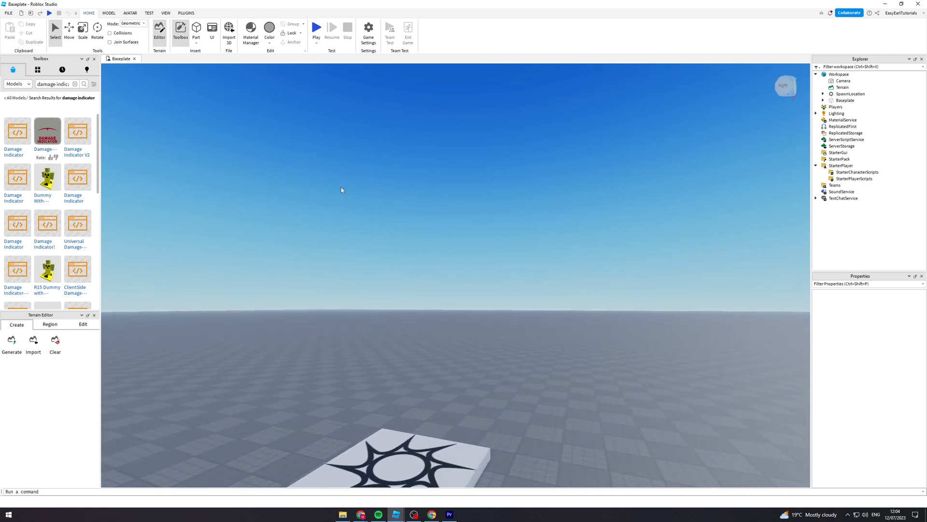
{"action": "mouse_move", "coordinate": [290, 205]}
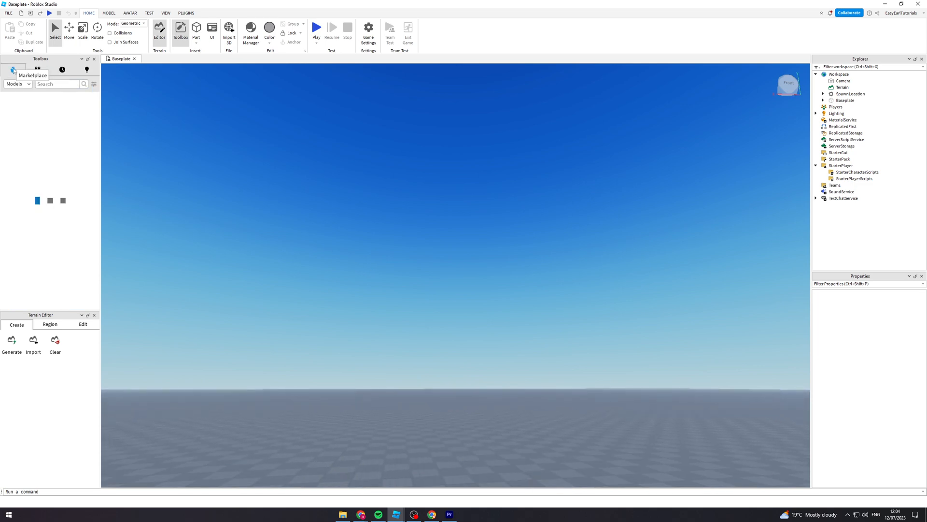
- Search the Toolbox marketplace for 'damage indicator' models
{"action": "type", "text": "damage"}
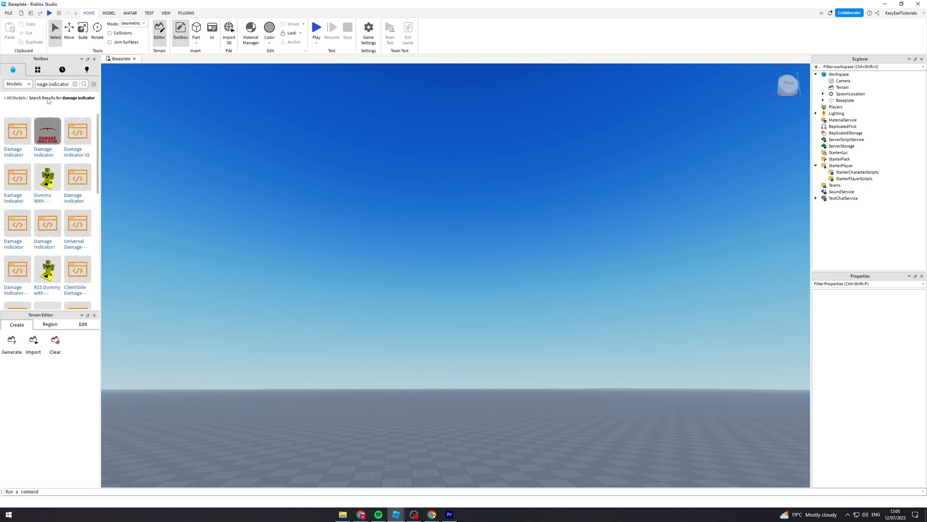
{"action": "mouse_move", "coordinate": [77, 132]}
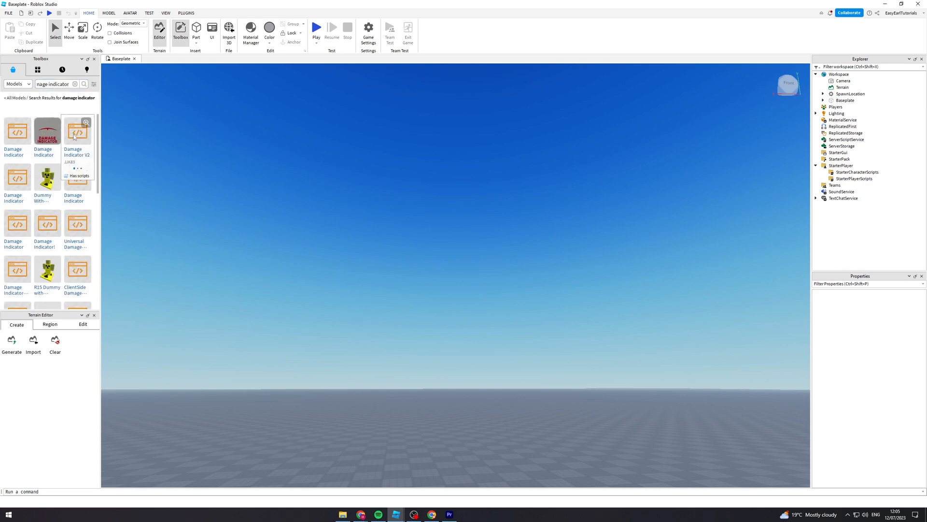
{"action": "mouse_move", "coordinate": [47, 140]}
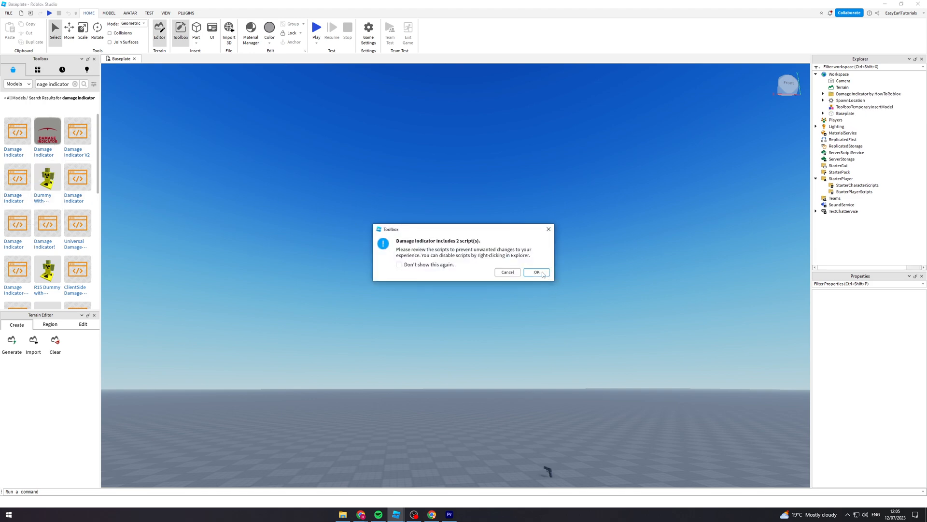
- Acknowledge the scripts warning and move the camera toward the inserted Damage Indicator sign
{"action": "left_click", "coordinate": [537, 273]}
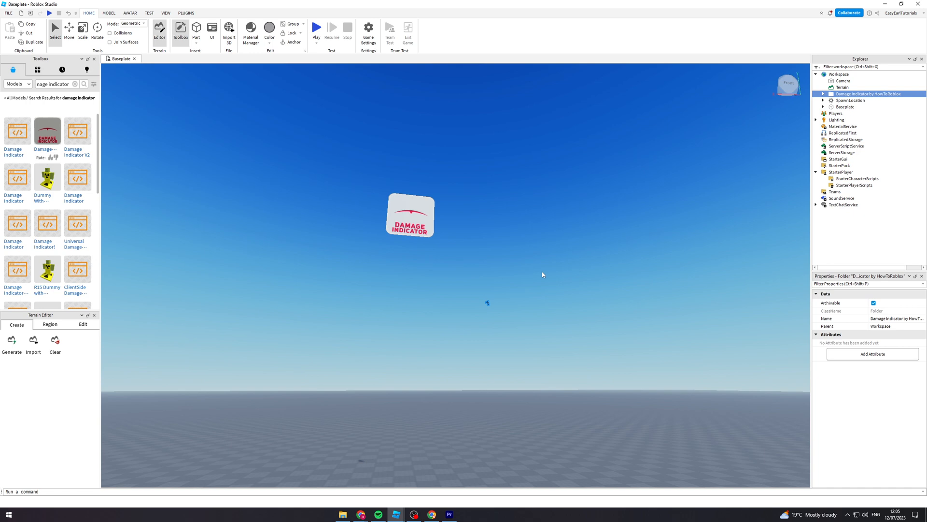
{"action": "left_click_drag", "start_coordinate": [542, 273], "coordinate": [451, 209]}
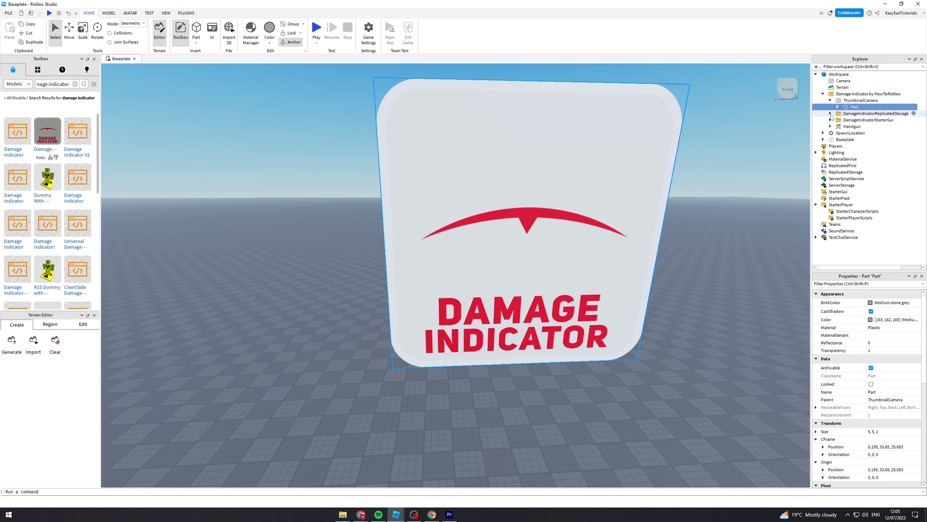
- Relocate DamageIndicatorReplicatedStorage and DamageIndicatorStarterGui into their services and expand StarterGui
{"action": "left_click", "coordinate": [869, 113]}
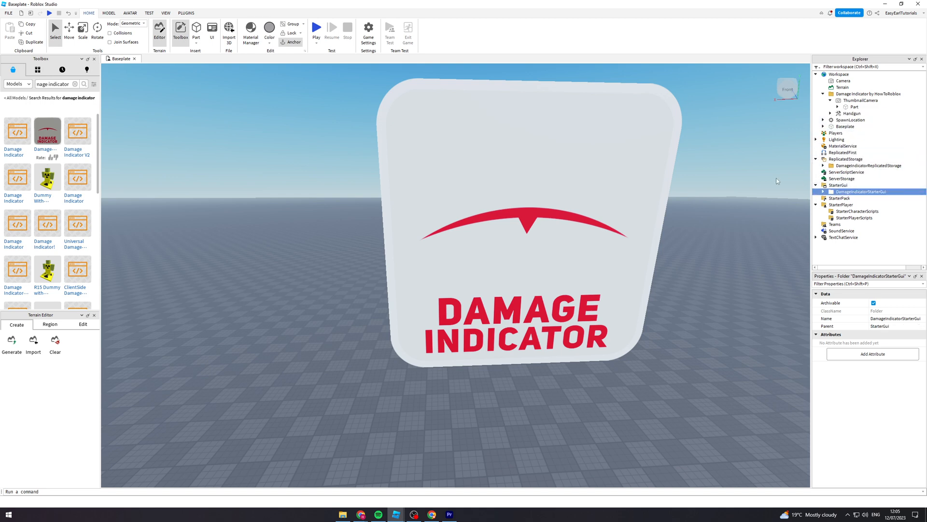
{"action": "left_click", "coordinate": [823, 191]}
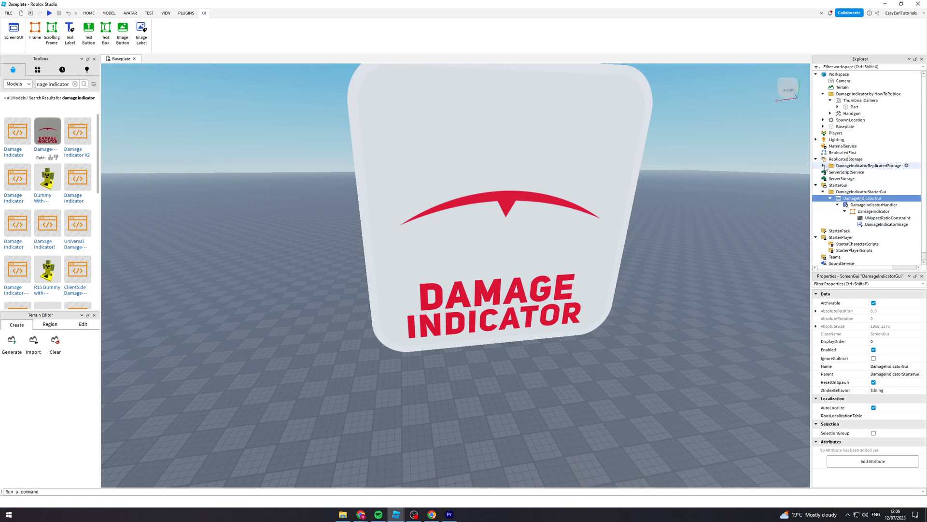
- Inspect ReplicatedStorage's DamageEvent and the Handgun contents, then launch a playtest
{"action": "left_click", "coordinate": [852, 172]}
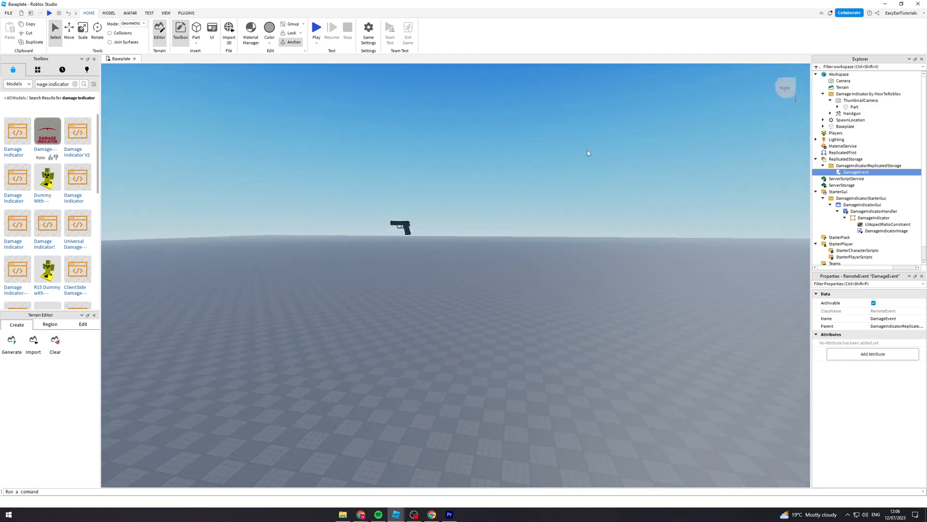
{"action": "left_click", "coordinate": [850, 113]}
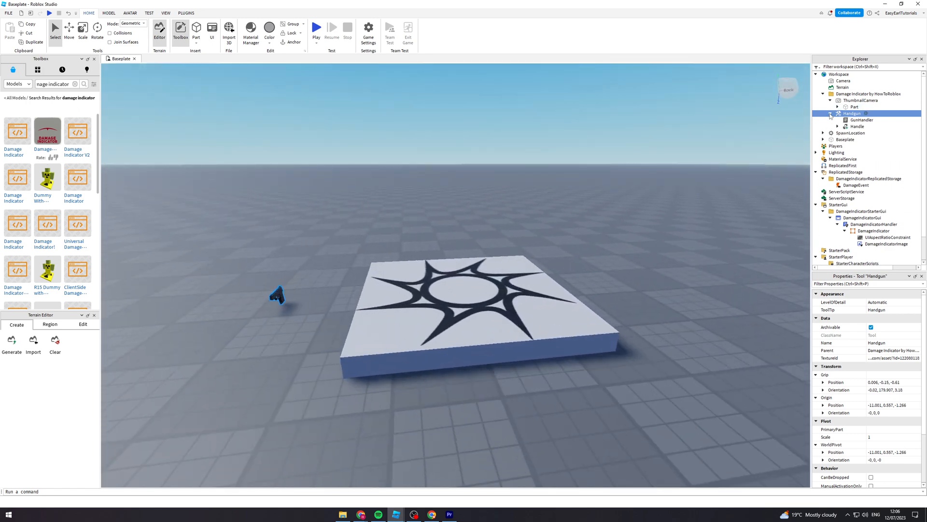
{"action": "left_click", "coordinate": [831, 114]}
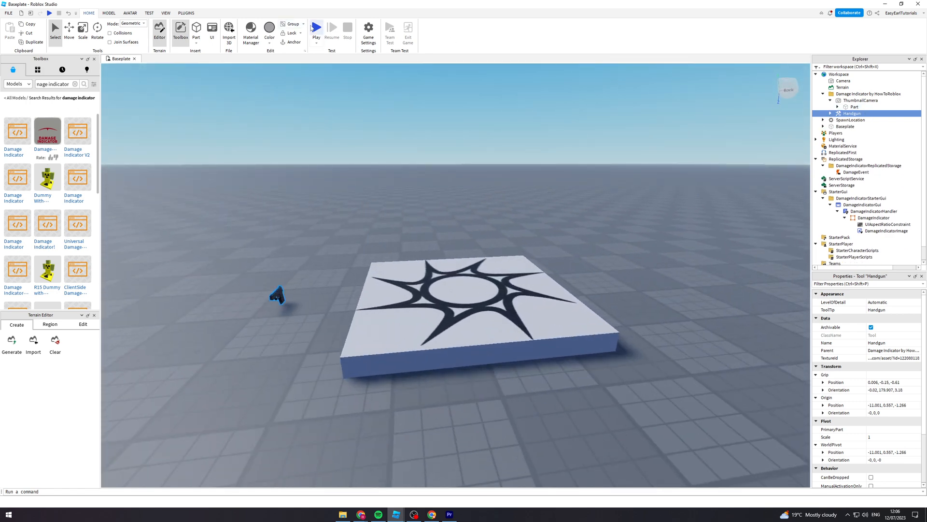
{"action": "left_click", "coordinate": [321, 26]}
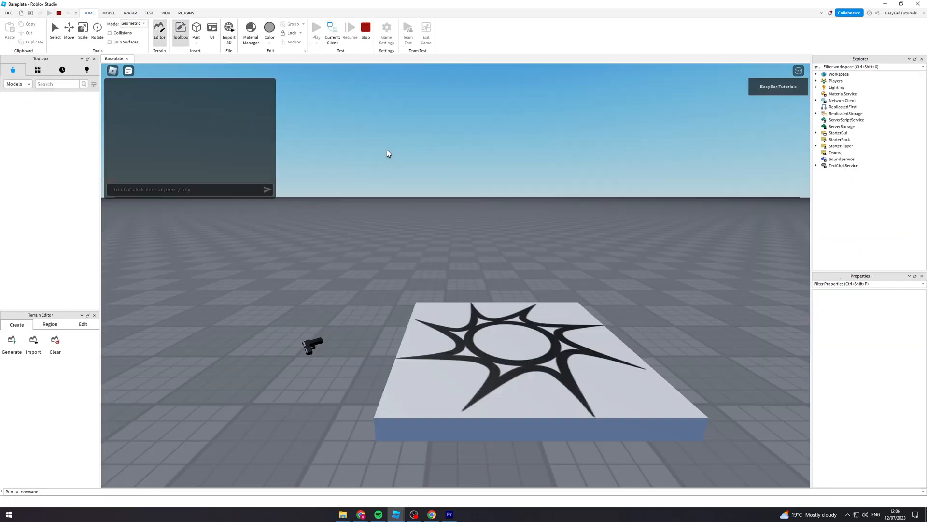